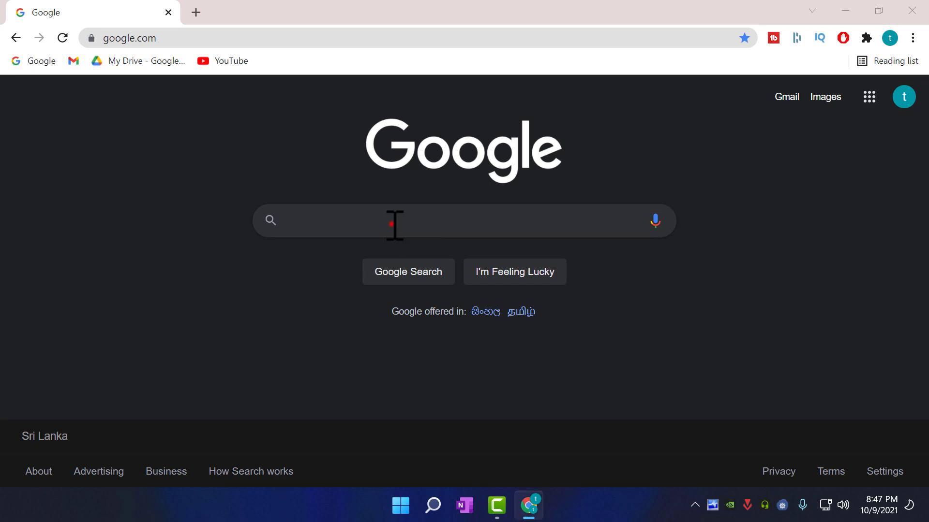
Search Google for 'light' and follow the lightcord suggestion to lightcord.org.
text(light)
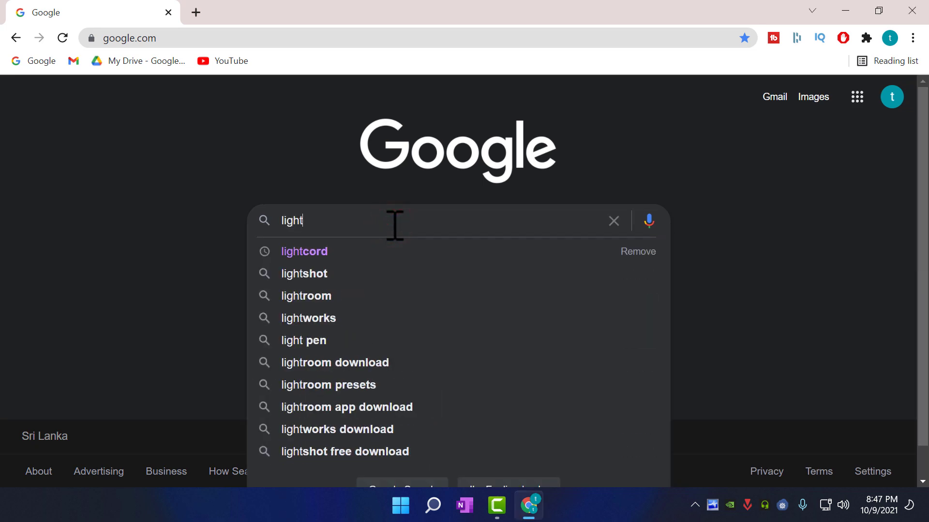
click(304, 252)
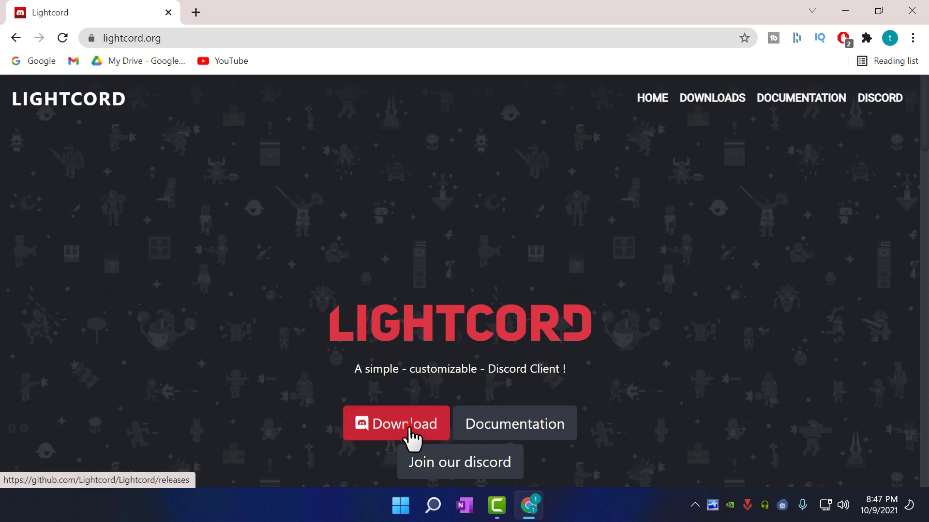
Download LightcordSetup.exe from the GitHub releases Assets and start it from the download bar.
click(396, 424)
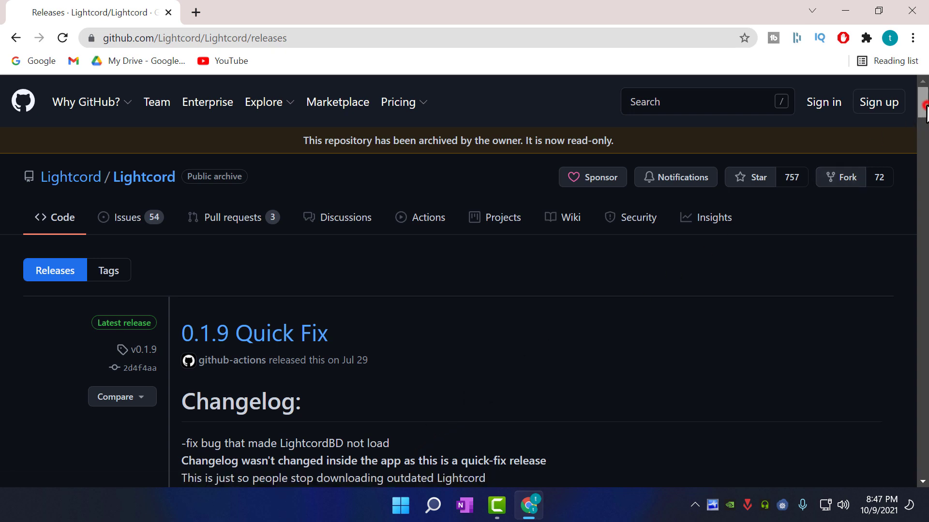
scroll(down, 3)
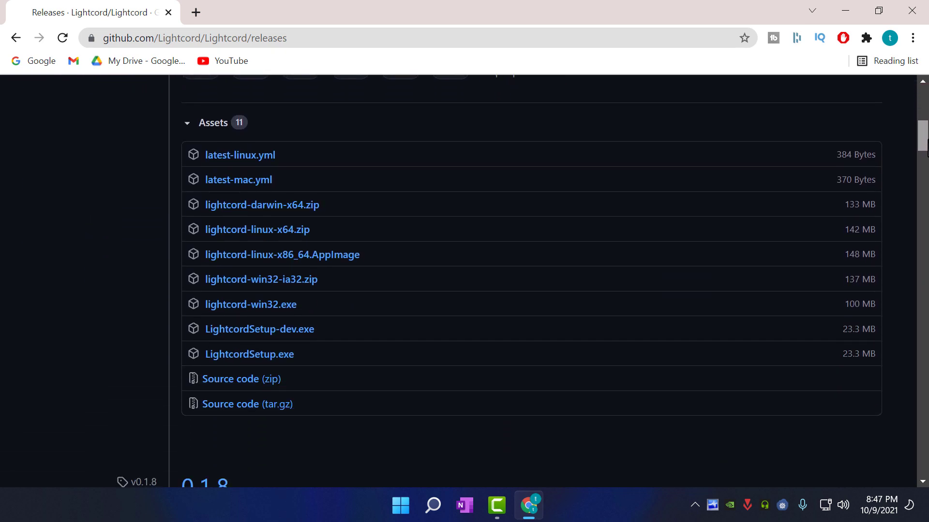
mouse_move(231, 379)
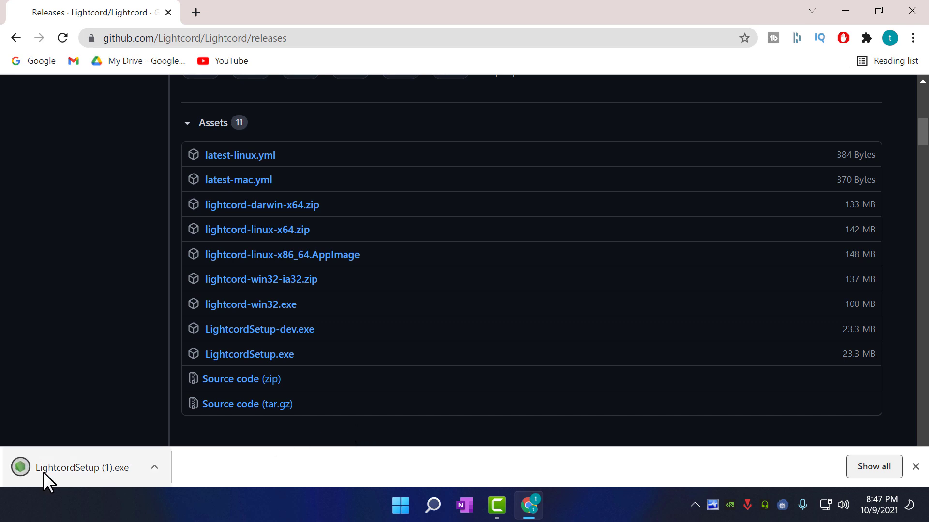
click(89, 480)
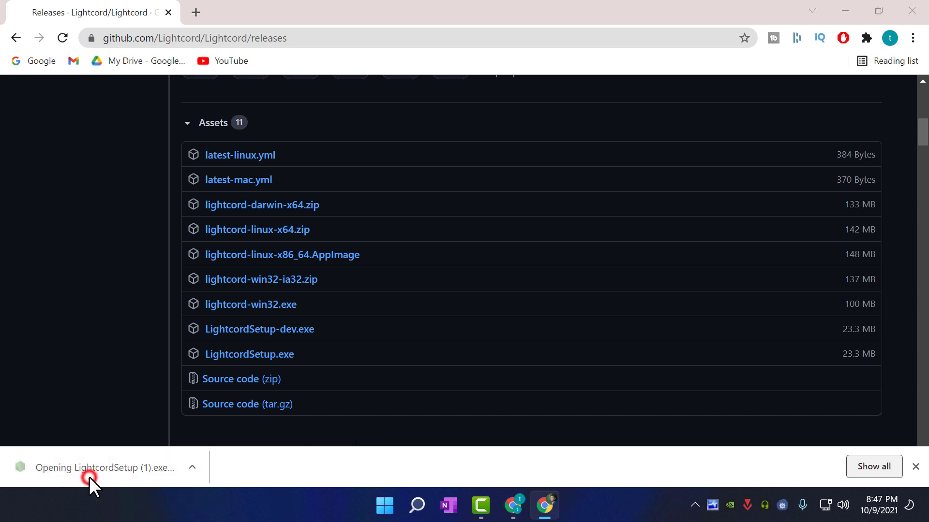
Run the setup and choose 'Install Lightcord' so the client launches to Discover.
click(104, 468)
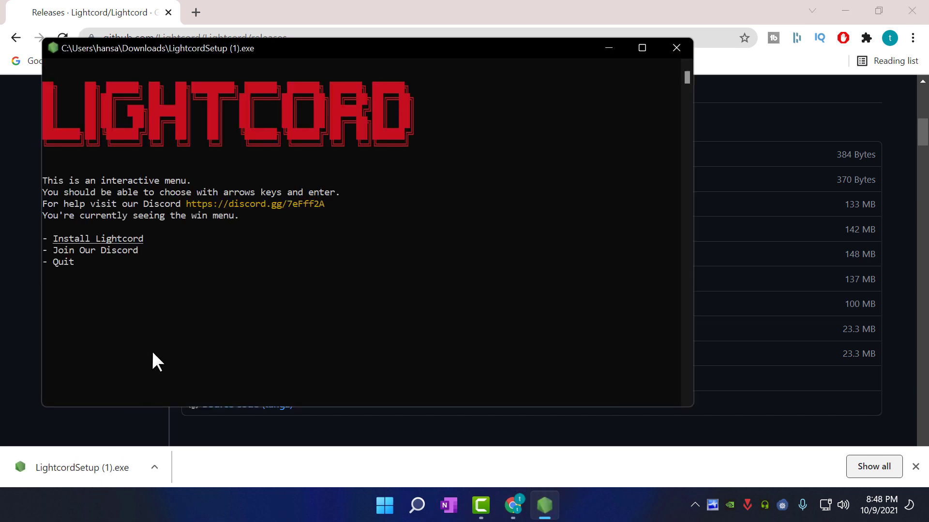
mouse_move(206, 265)
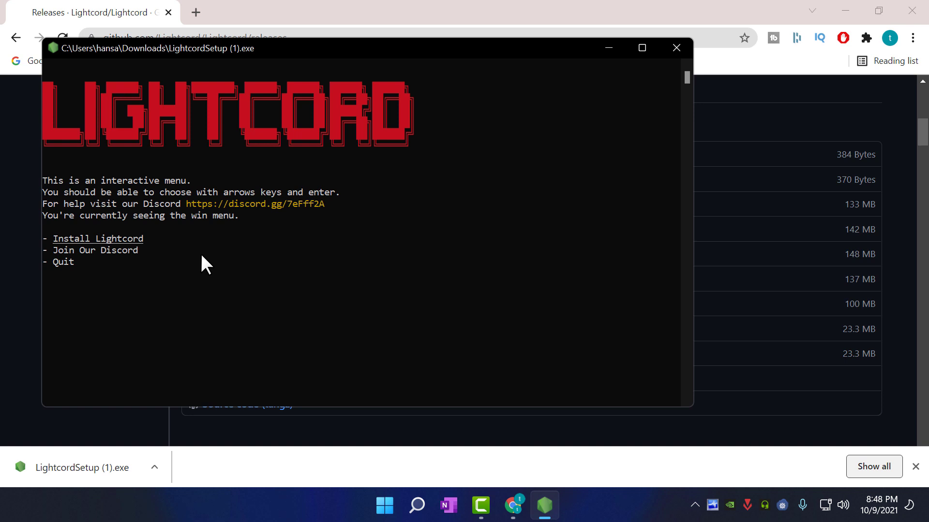
key(down)
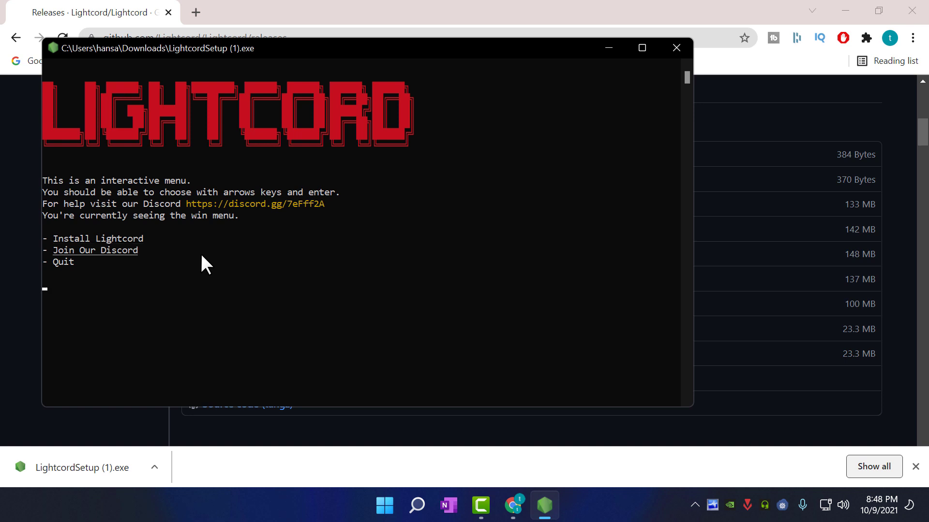
key(enter)
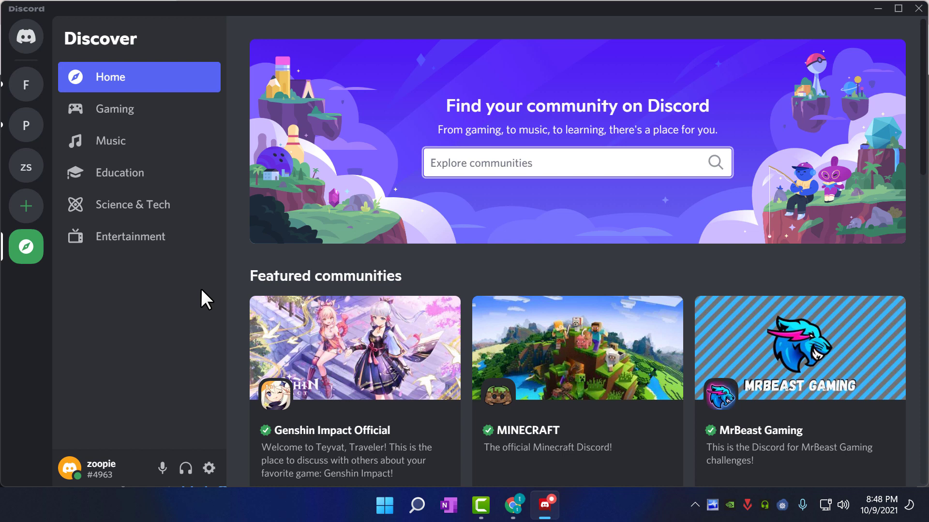
mouse_move(209, 468)
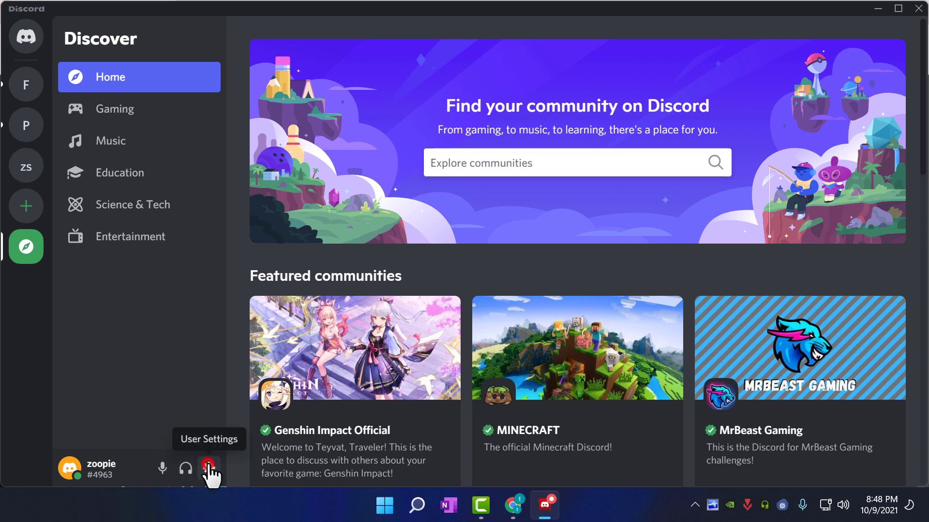
Go from the gear icon to the Lightcord Settings page in user settings.
click(209, 469)
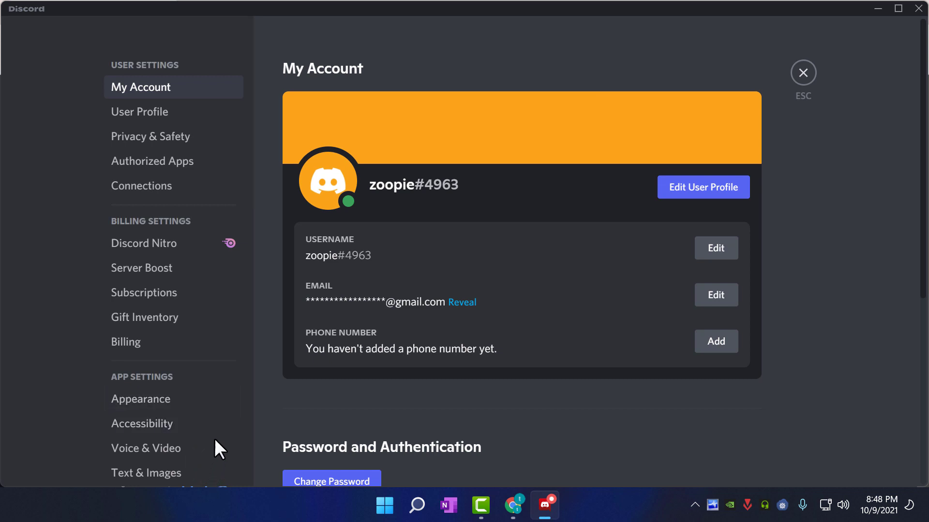
scroll(down, 3)
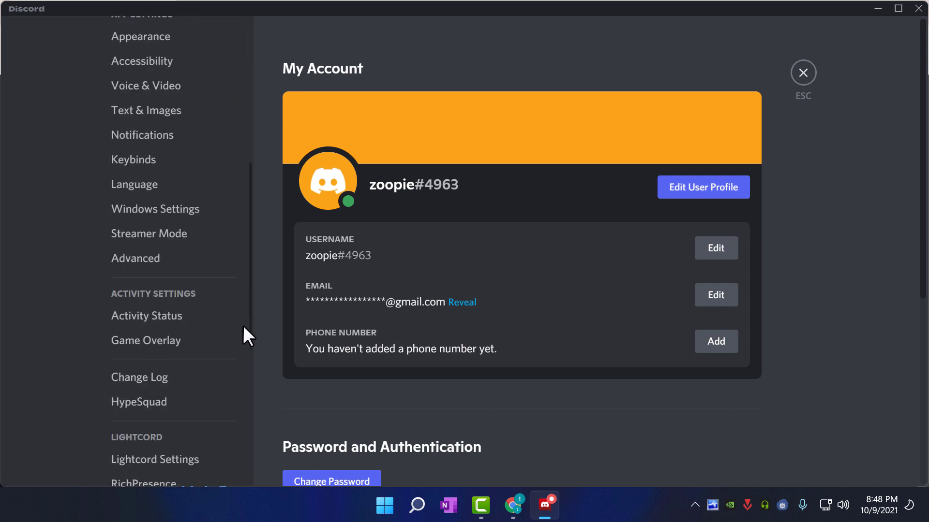
scroll(down, 3)
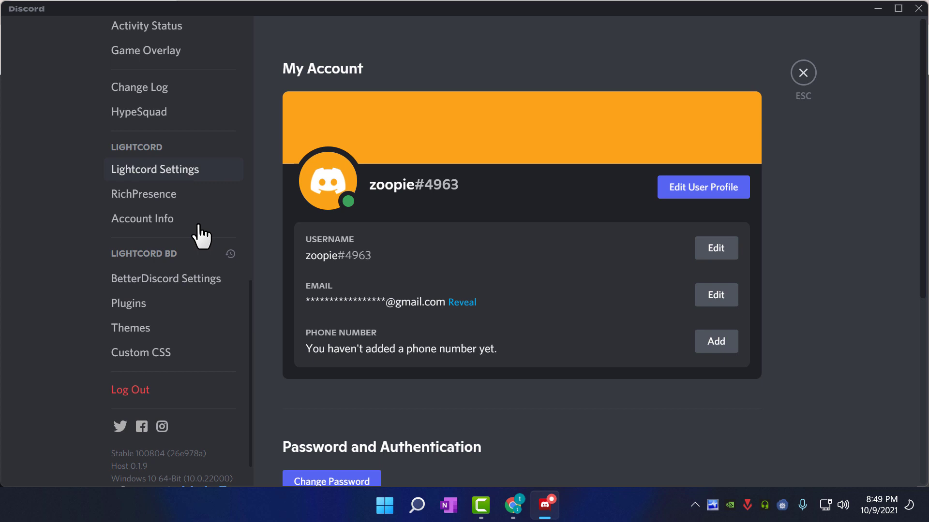
click(155, 168)
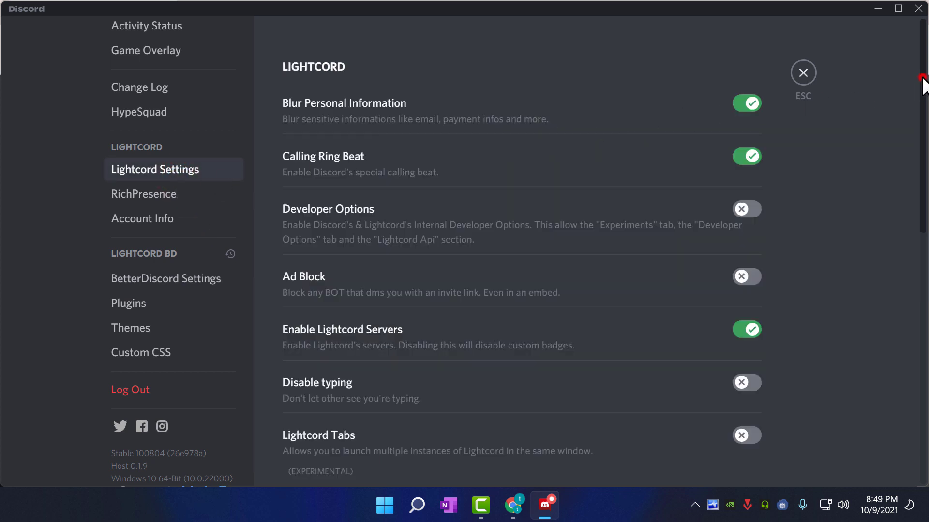
Review the RichPresence application ID, name, details and state fields, then move to Custom CSS.
scroll(down, 3)
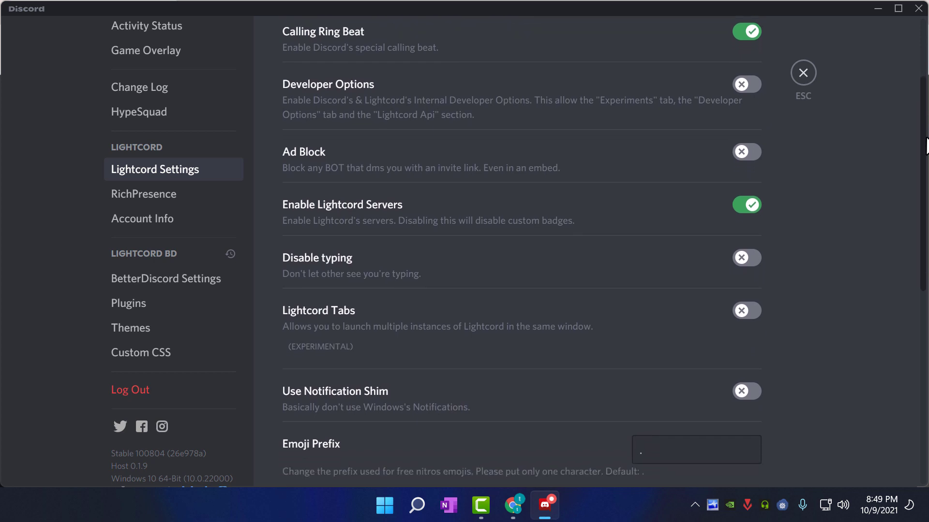
scroll(down, 3)
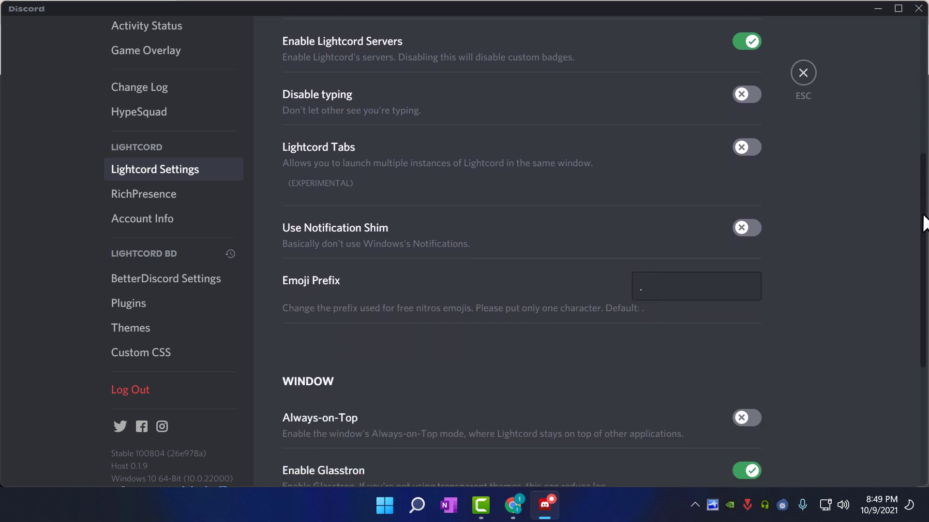
scroll(down, 3)
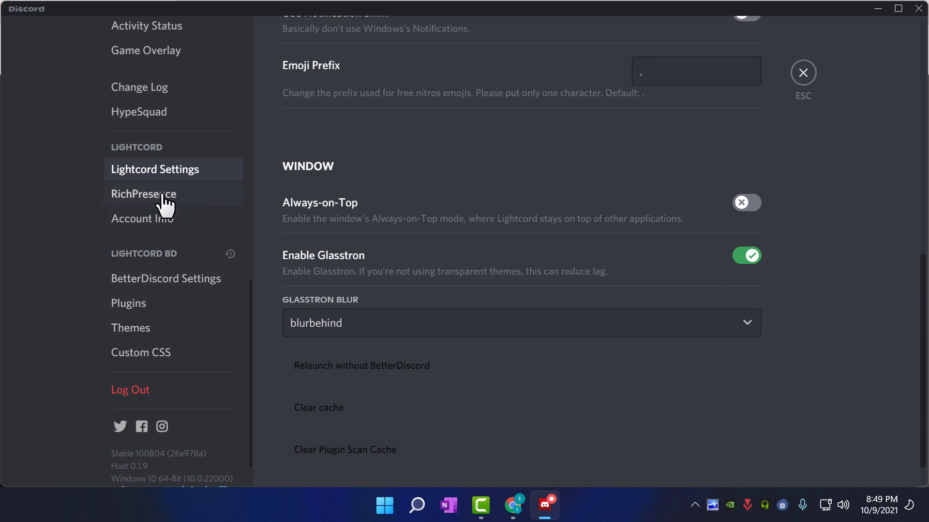
click(143, 193)
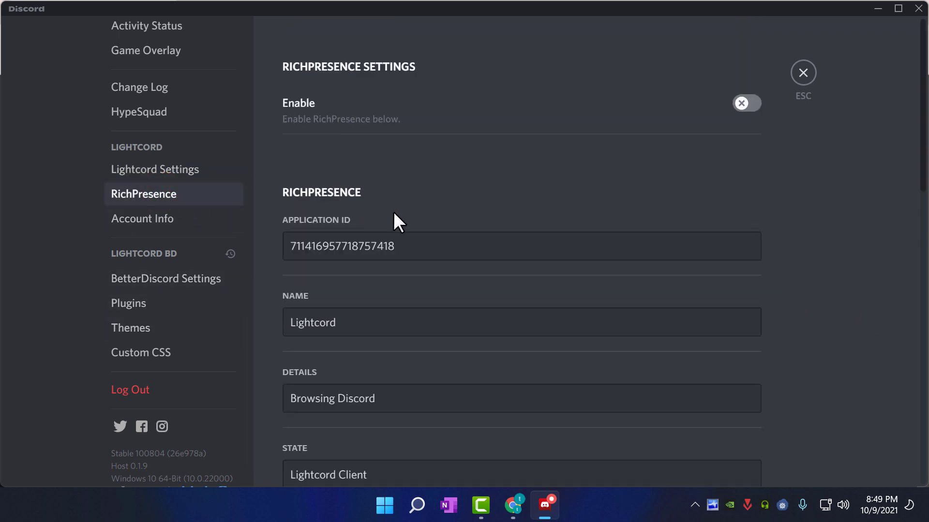
scroll(down, 3)
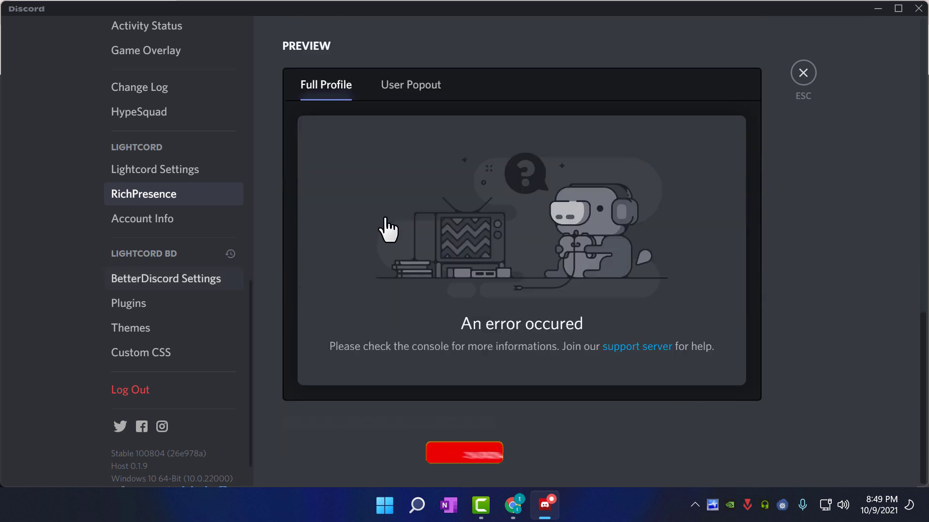
click(142, 353)
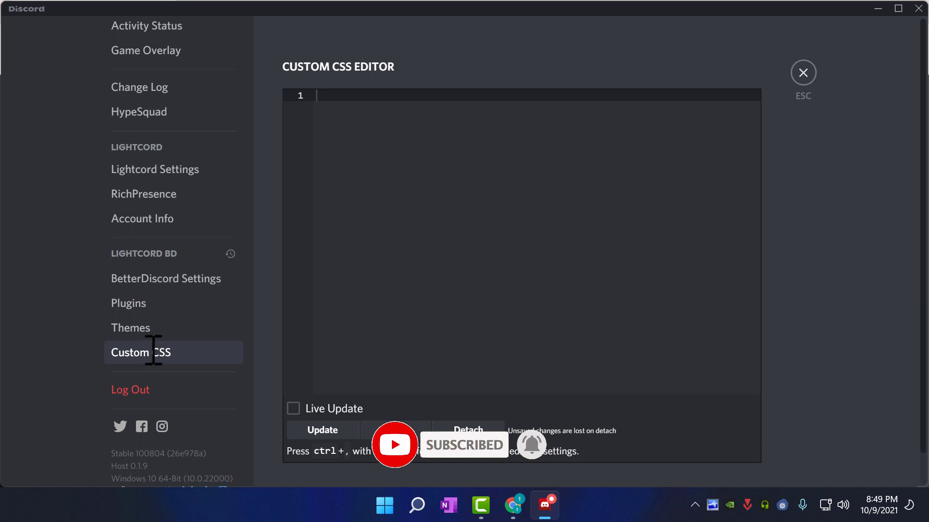
Look over the Themes and Plugins pages and the BetterDiscord module and Developer Settings toggles.
click(130, 328)
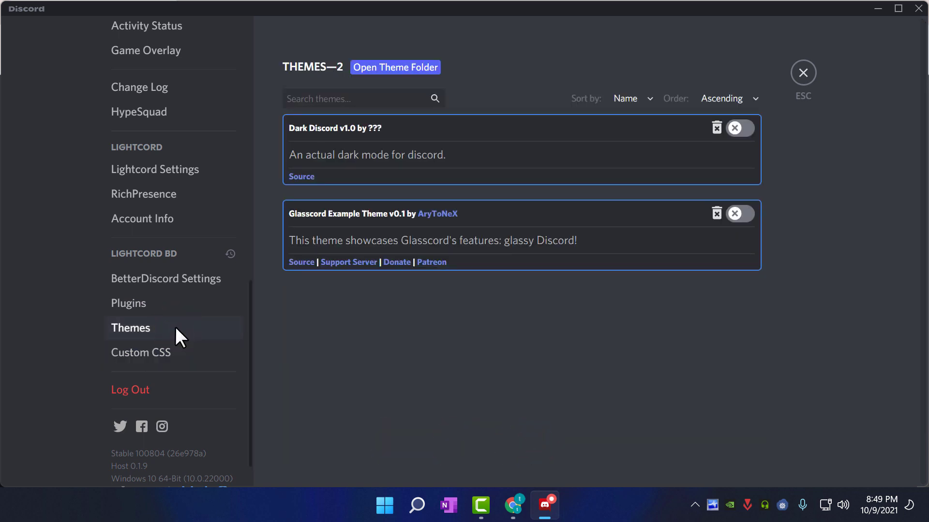
click(129, 303)
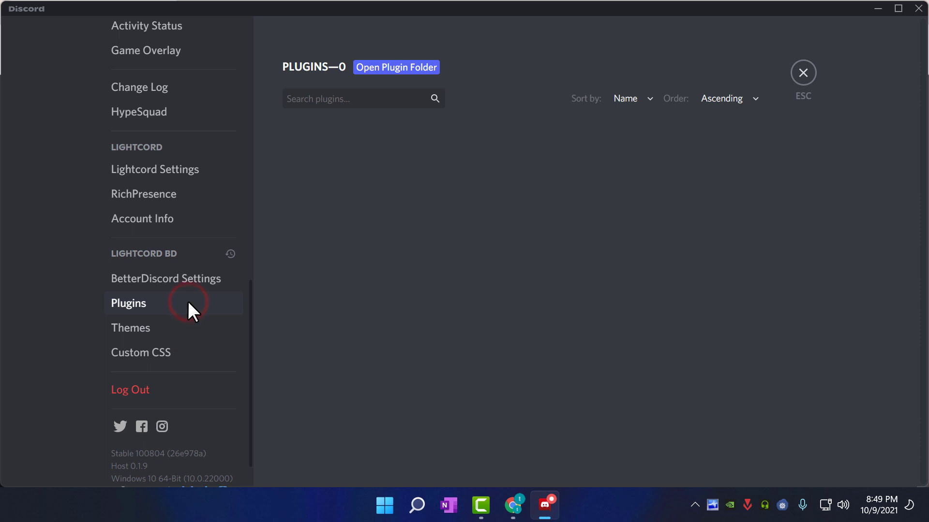
click(165, 279)
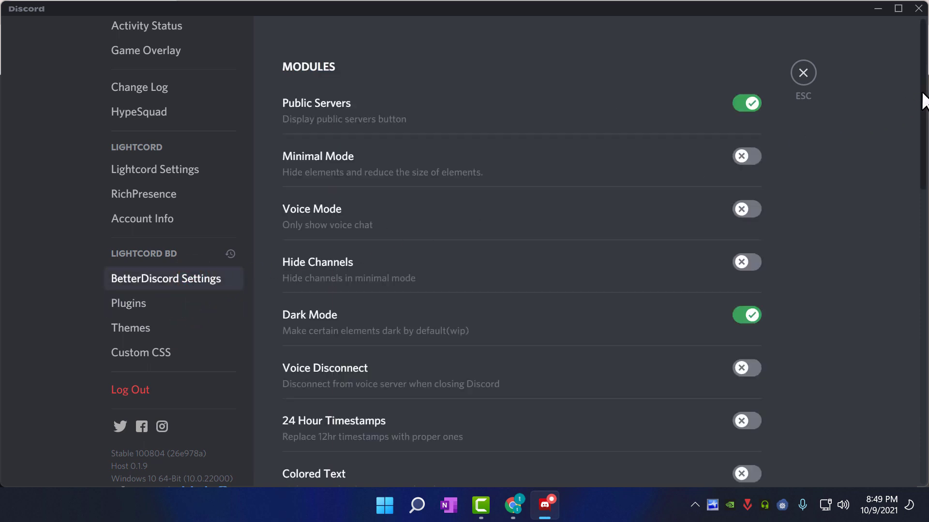
scroll(down, 3)
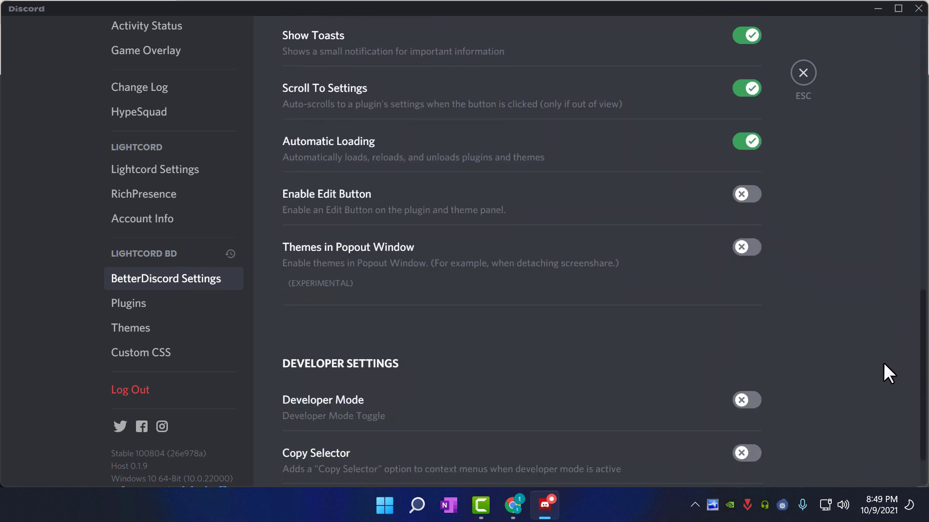
mouse_move(651, 357)
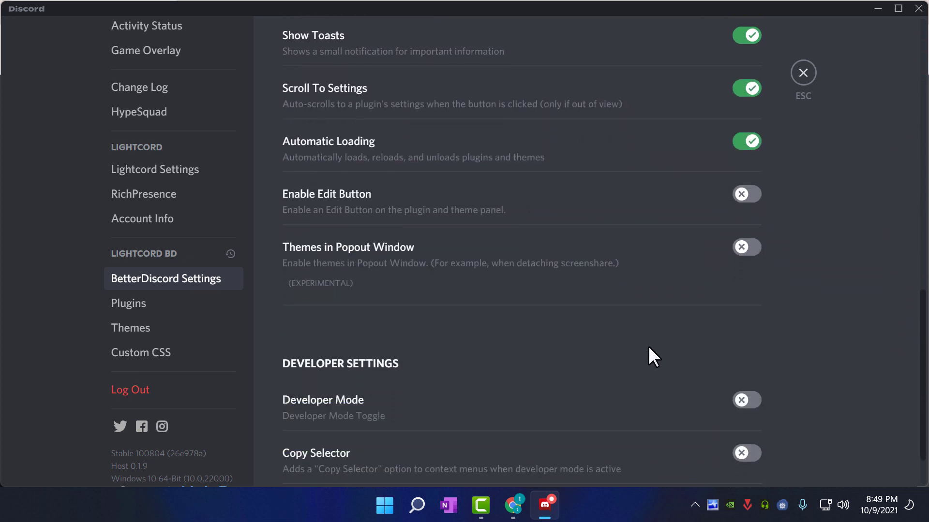
mouse_move(918, 9)
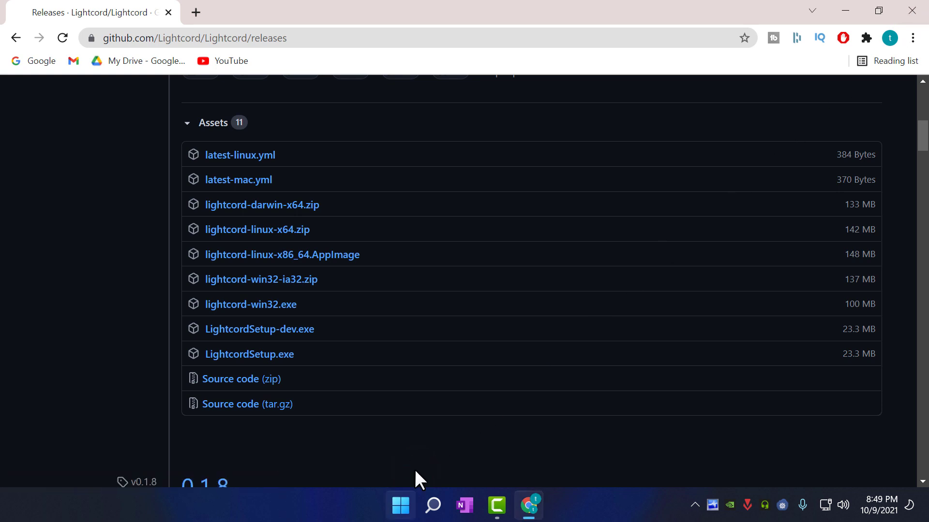
Launch File Explorer at Quick access from the Start button's right-click menu.
click(401, 505)
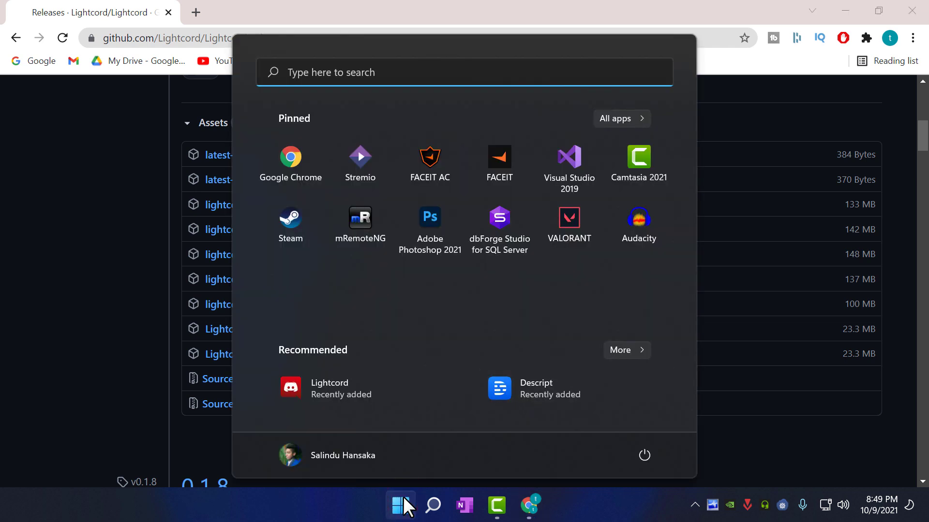
right_click(401, 506)
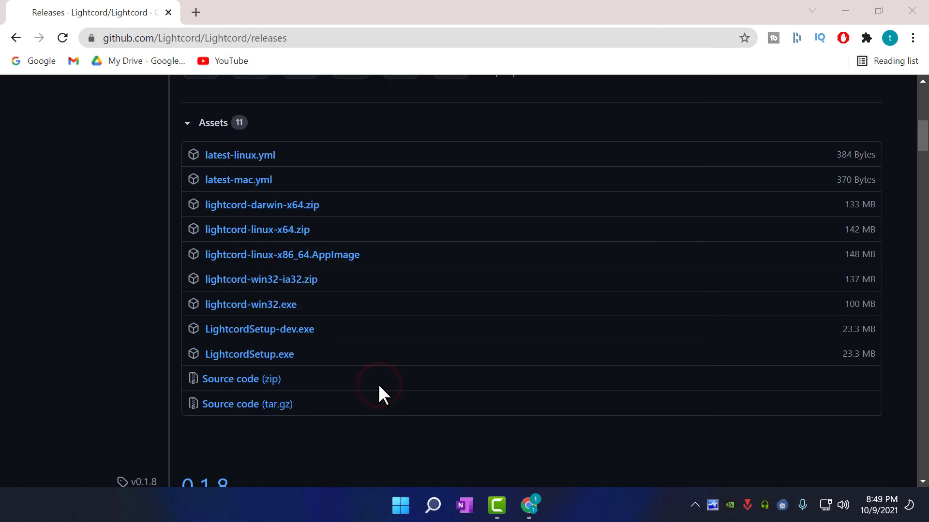
click(542, 505)
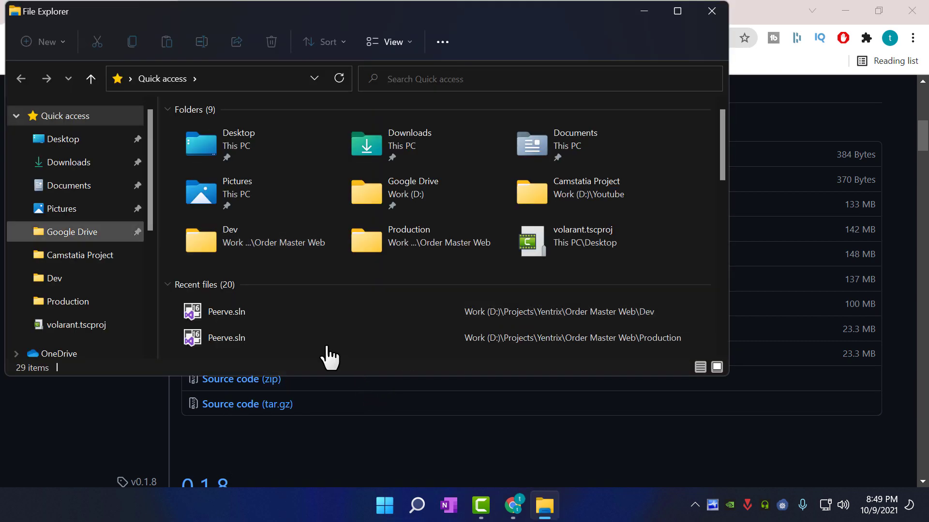
Run LightcordSetup (1).exe from Downloads, then minimize the folder to show the releases page.
click(70, 162)
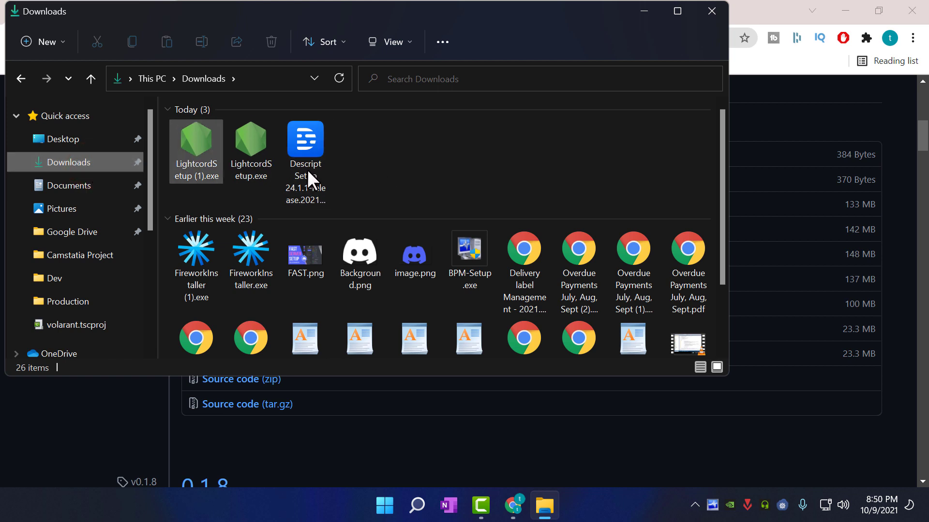
double_click(195, 151)
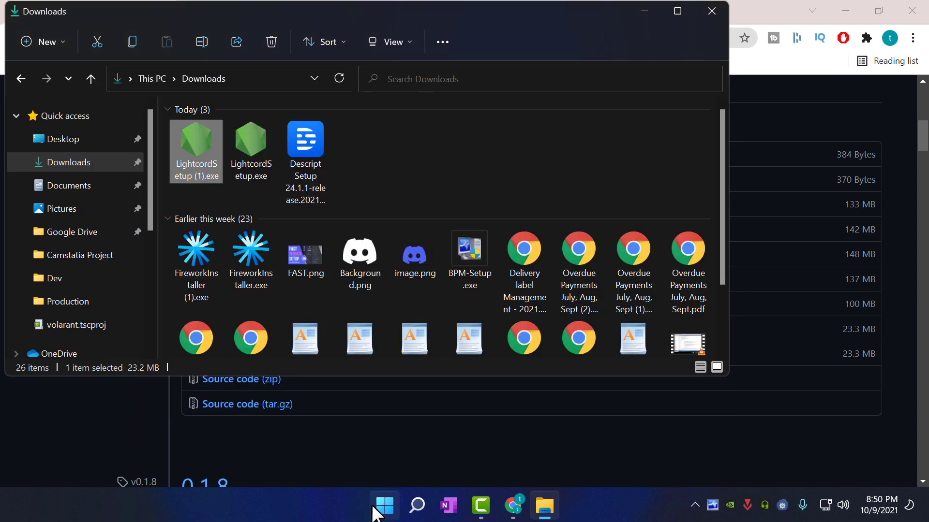
click(384, 505)
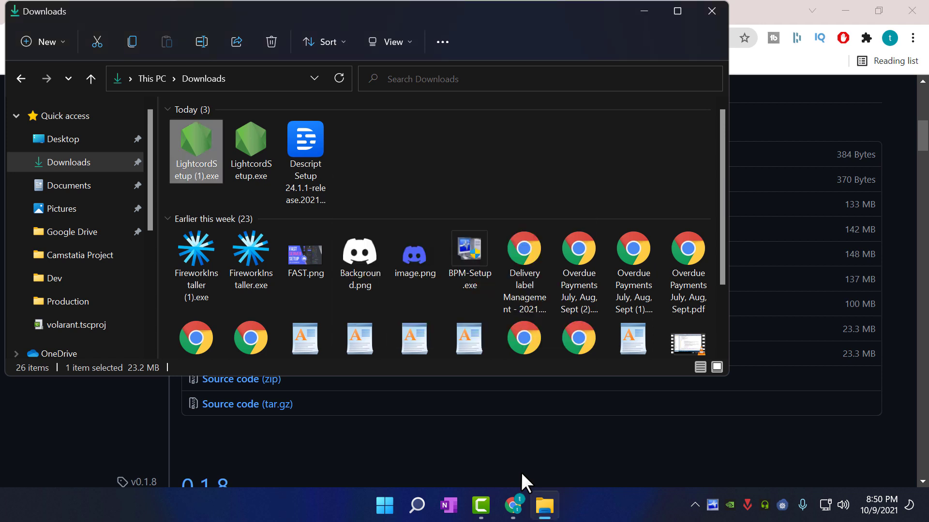
mouse_move(644, 11)
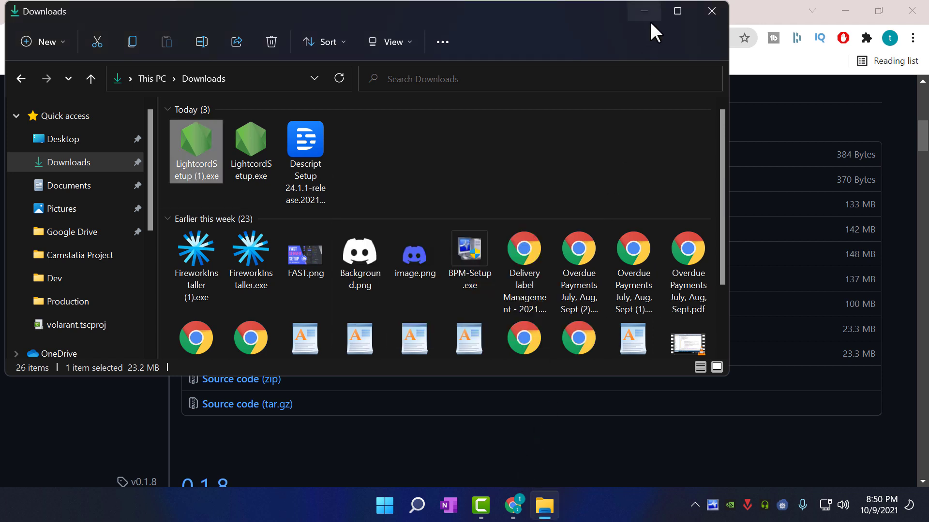
click(512, 506)
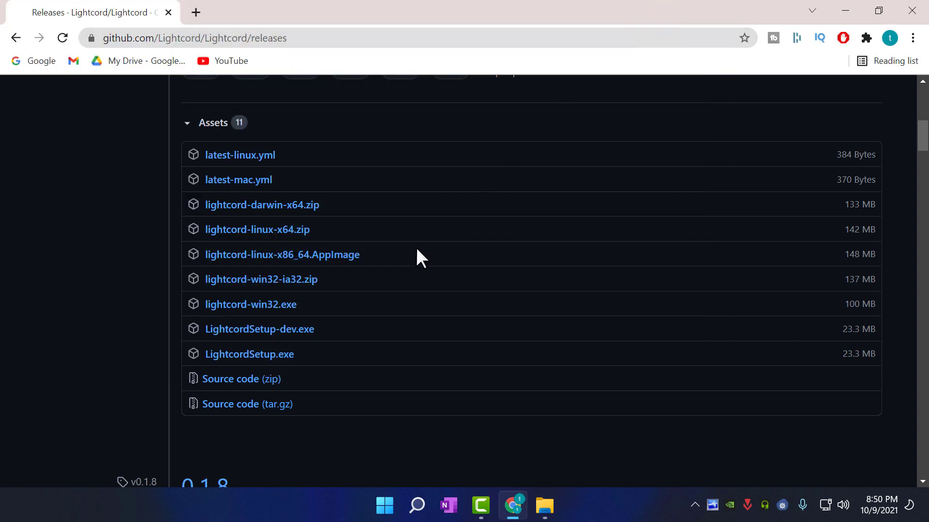